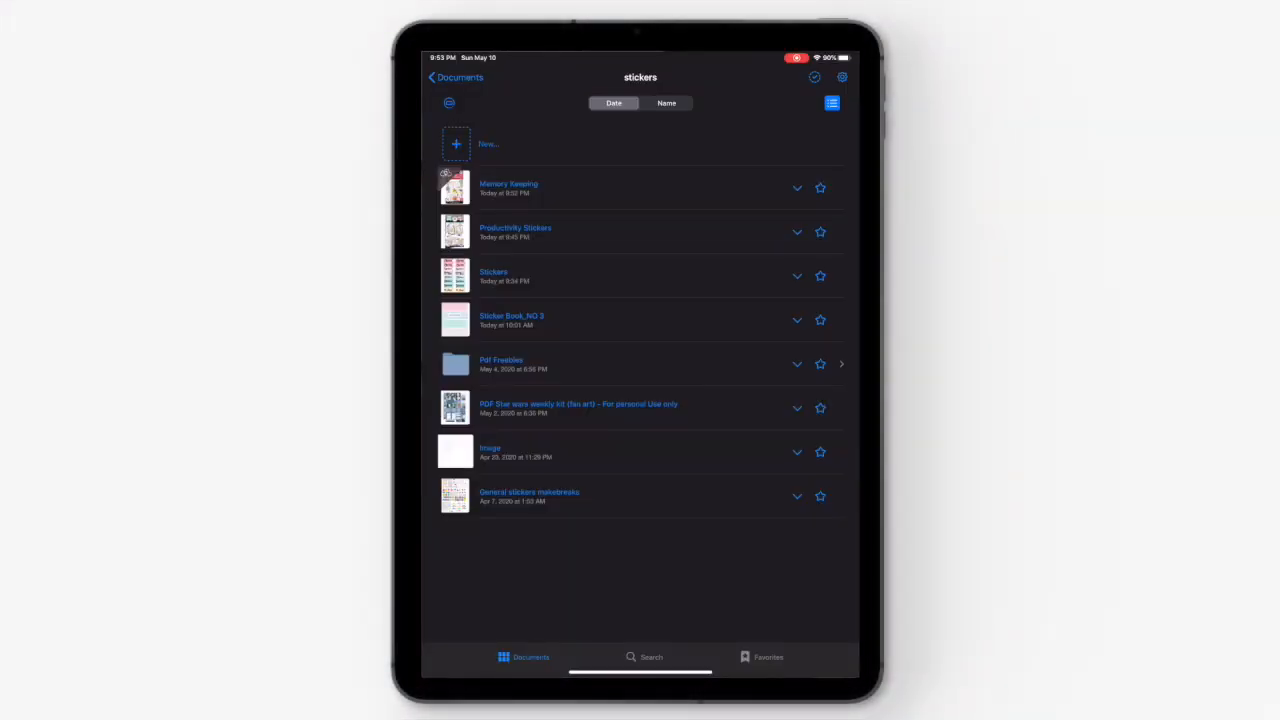
Start the document scanner from the New menu in the stickers folder
left_click(456, 143)
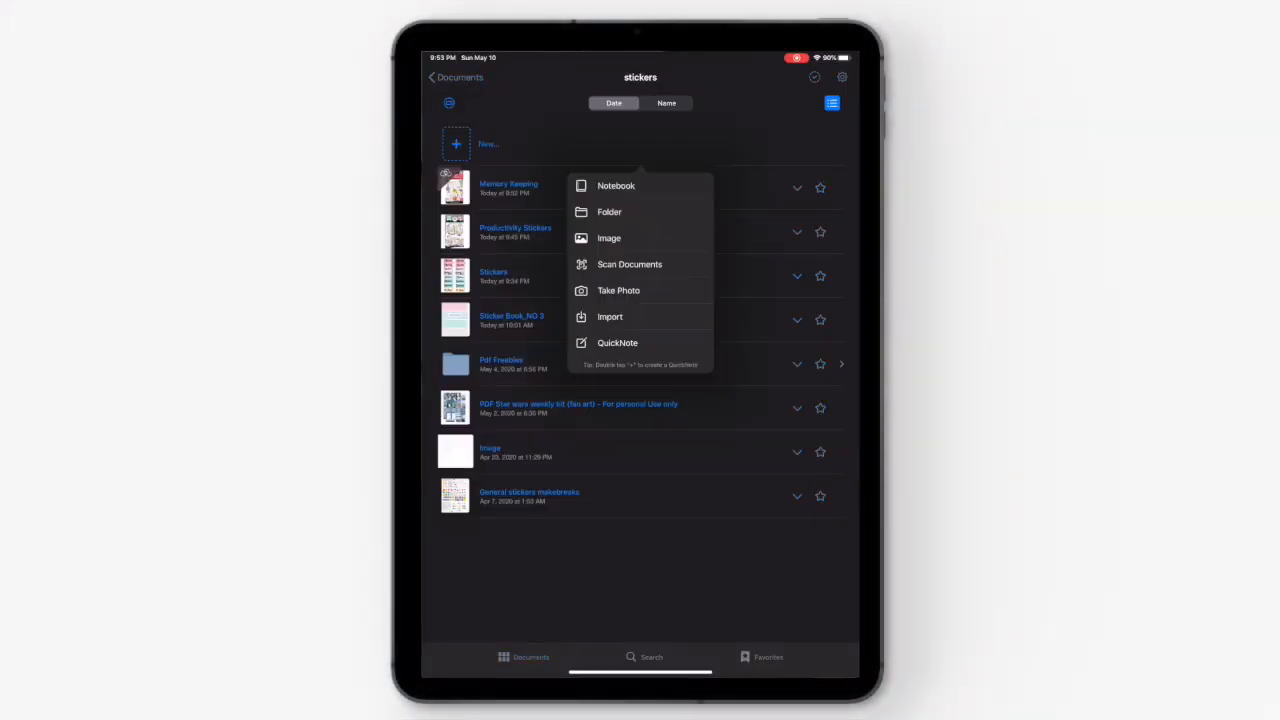
left_click(629, 264)
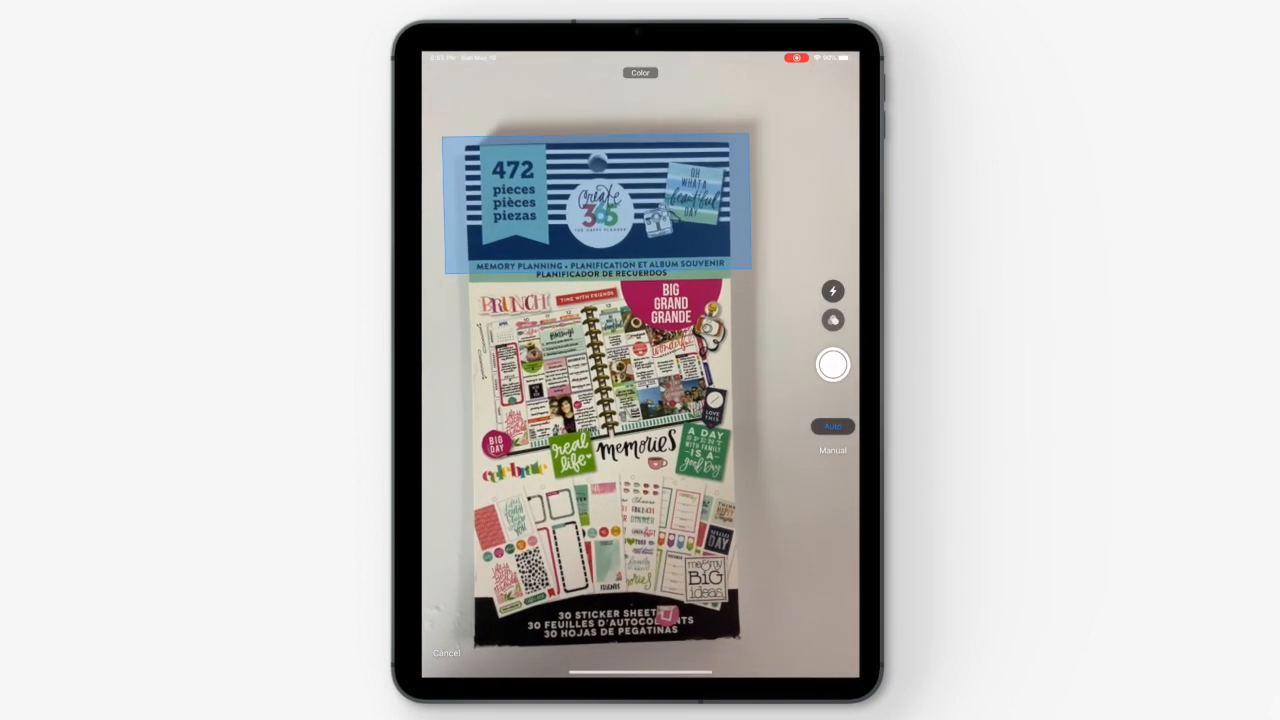
Capture the Memory Planning sticker book cover, crop it to its bottom-left corner, and keep it
left_click(833, 364)
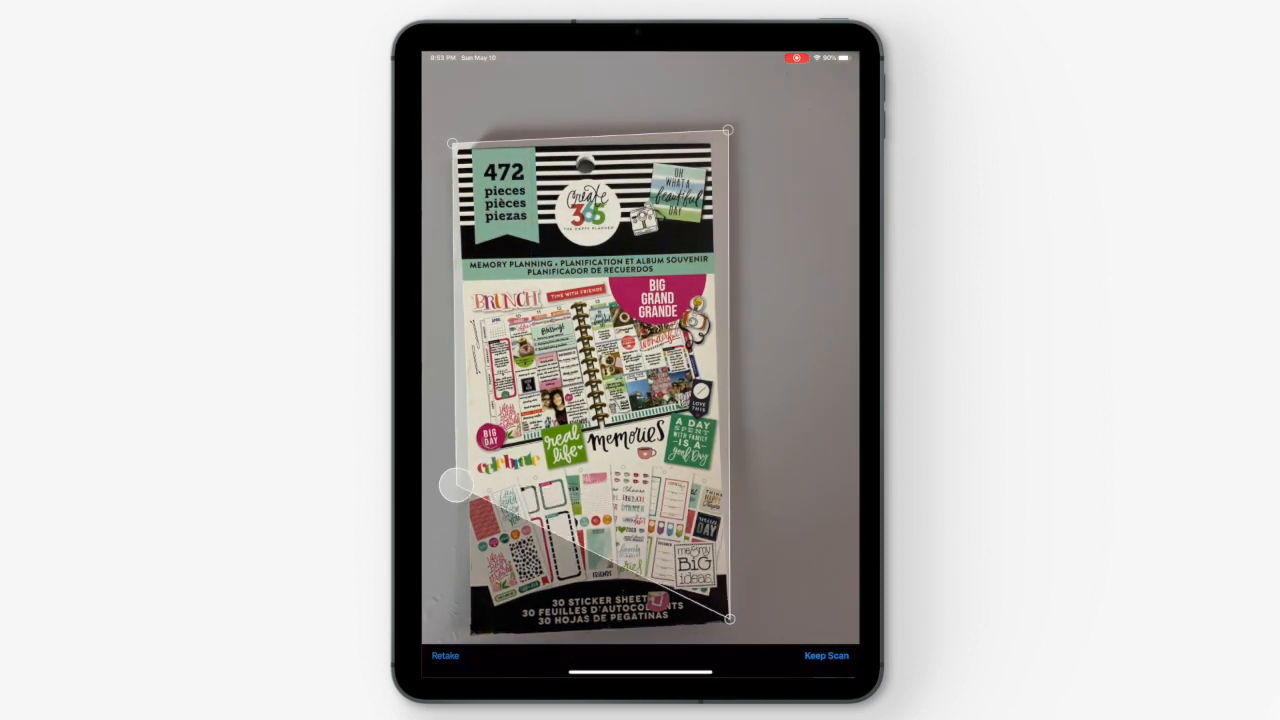
left_click_drag(455, 485, 475, 633)
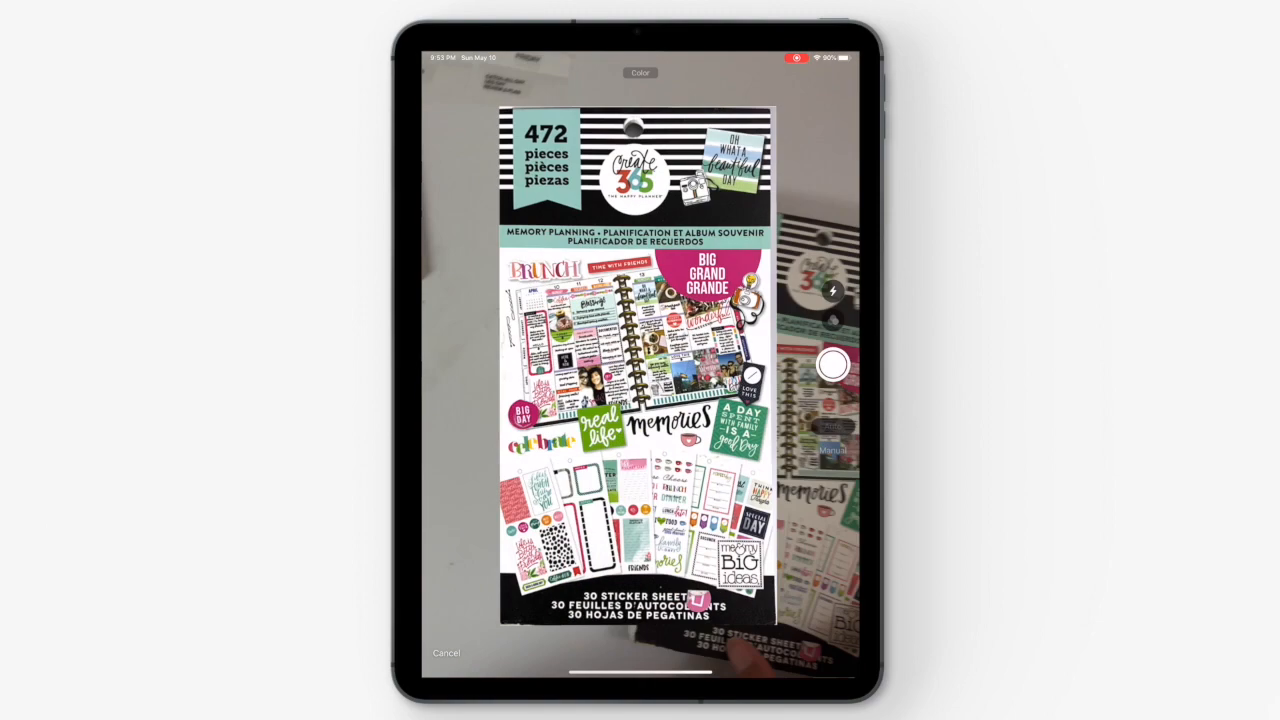
left_click(833, 364)
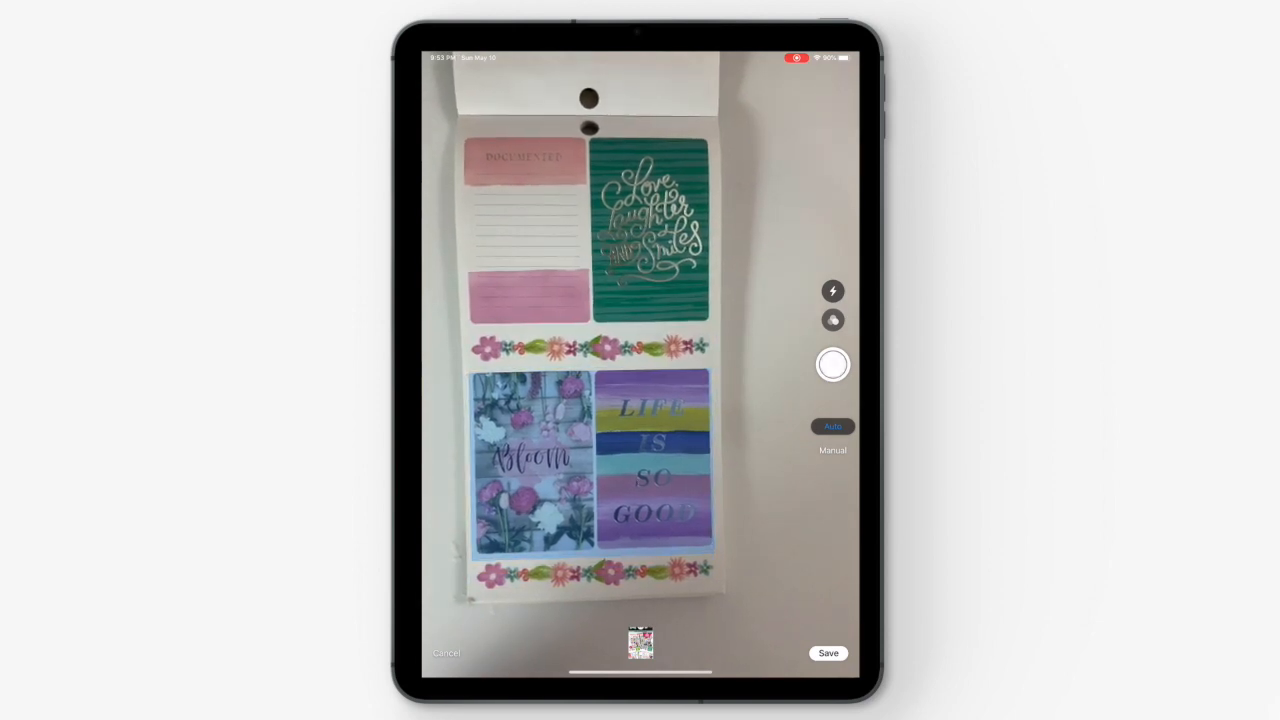
Scan the Bloom and hello FRIEND sticker sheets, fitting the hello FRIEND crop corner
left_click(833, 364)
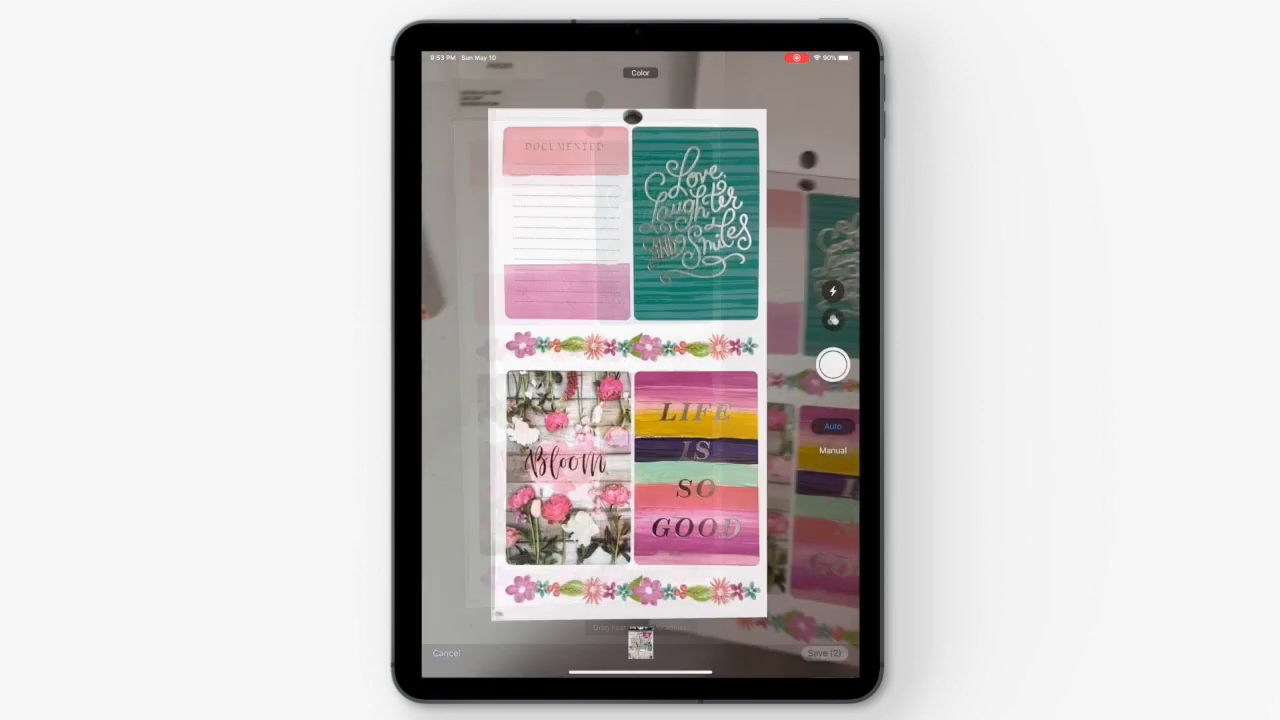
left_click(833, 364)
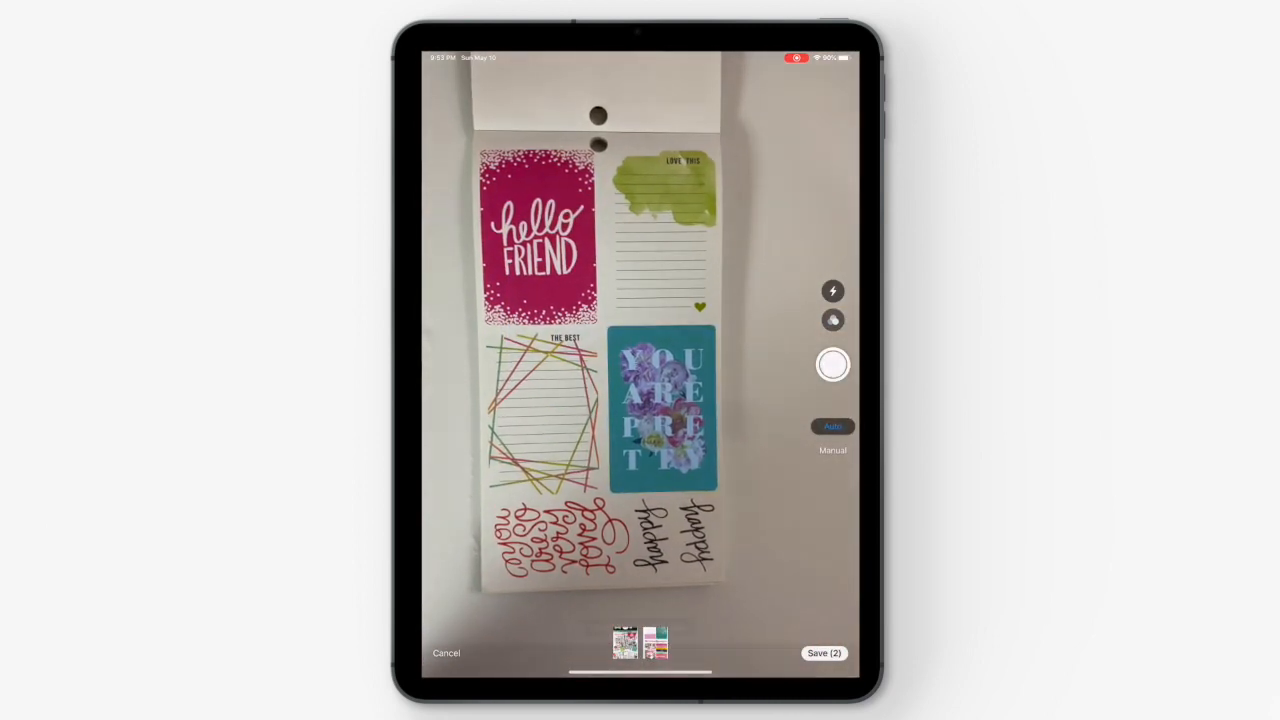
left_click(833, 364)
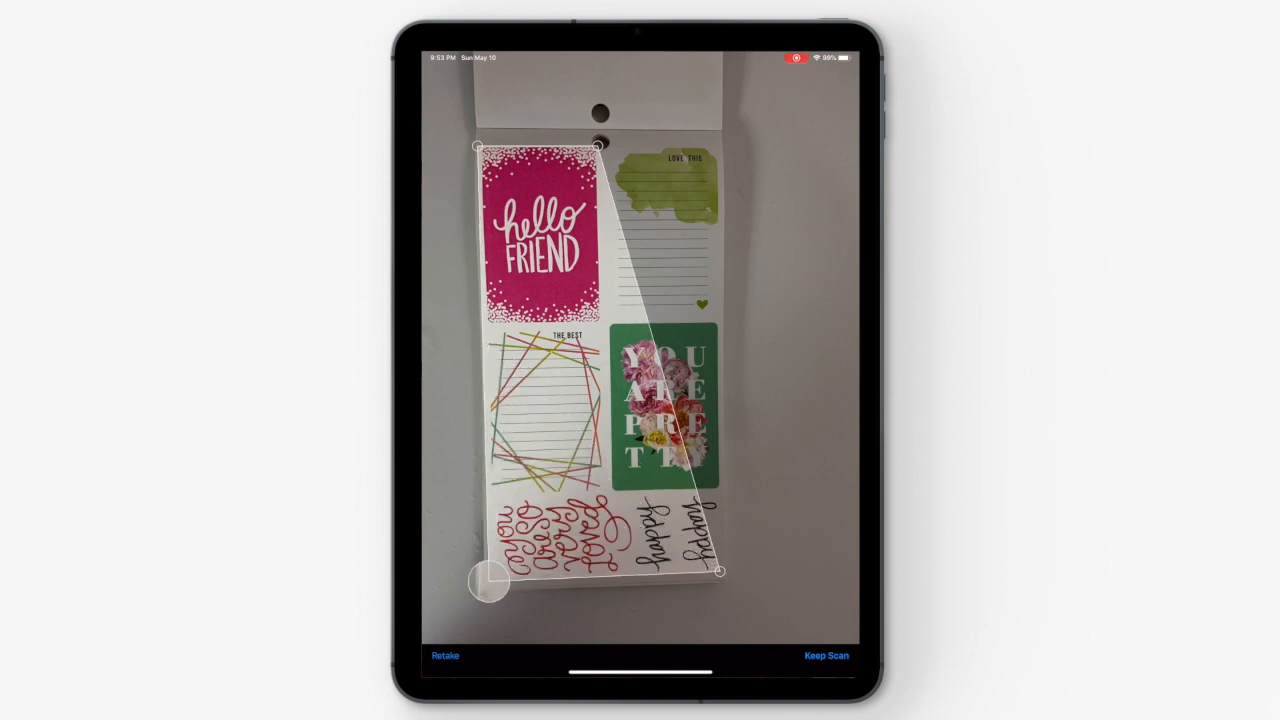
left_click_drag(600, 147, 725, 145)
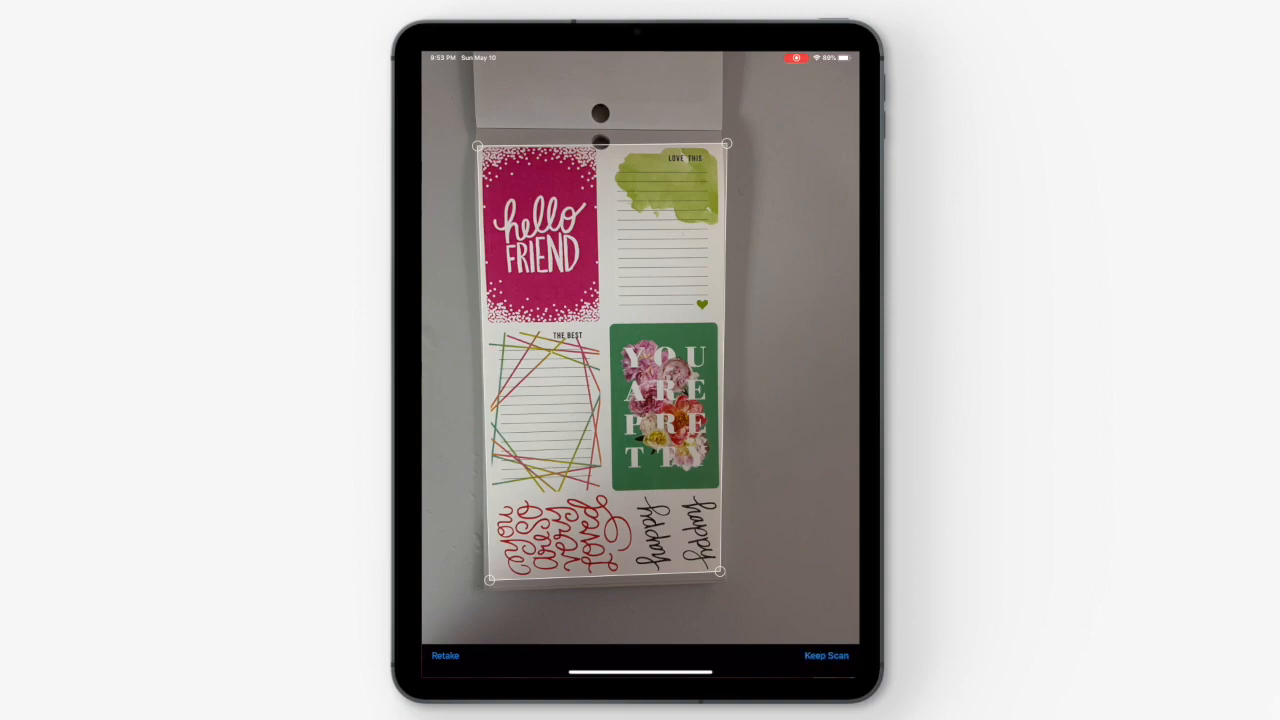
left_click(826, 656)
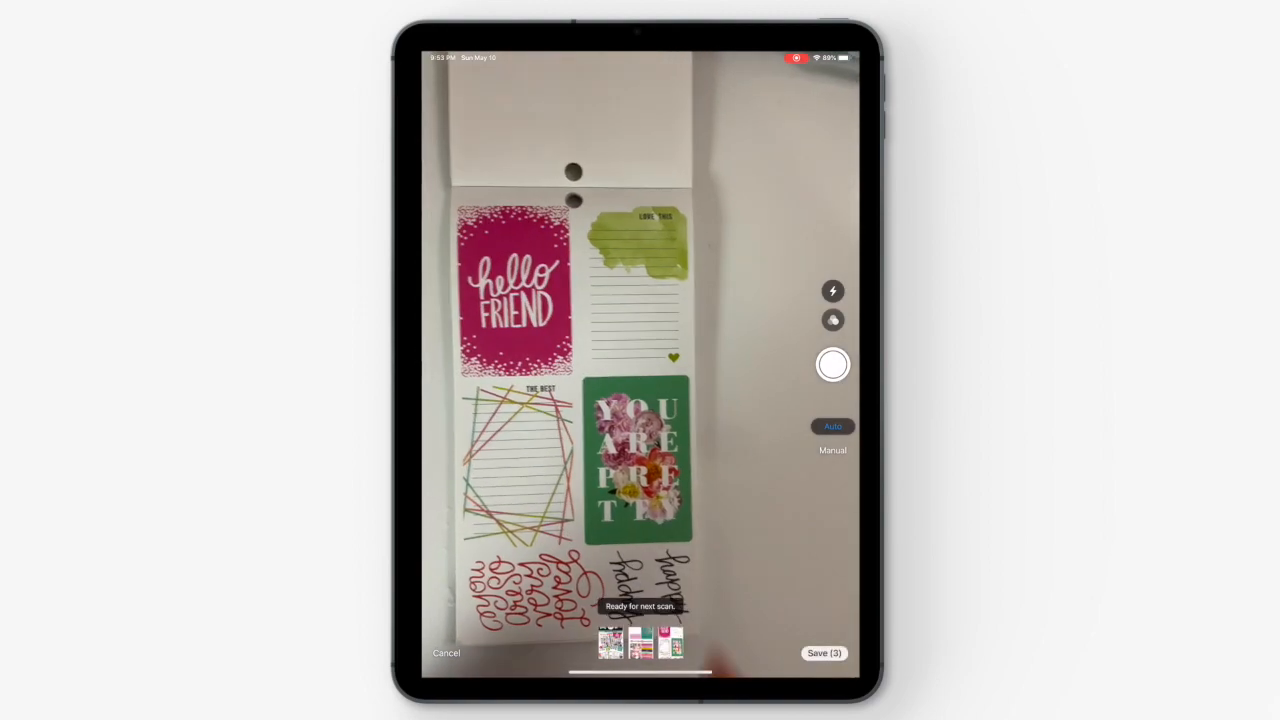
Scan the lettering, boots and umbrellas, quotes and TODAY sheets until 24 scans are reached
left_click(833, 364)
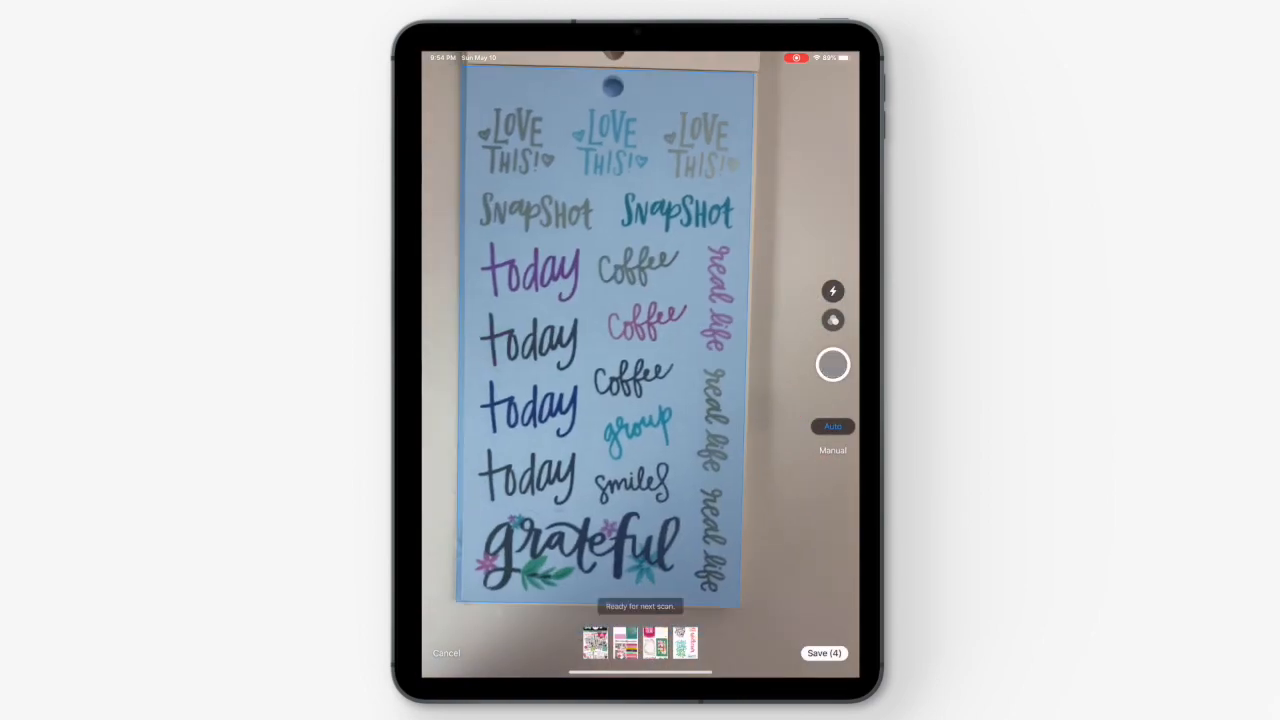
left_click(833, 364)
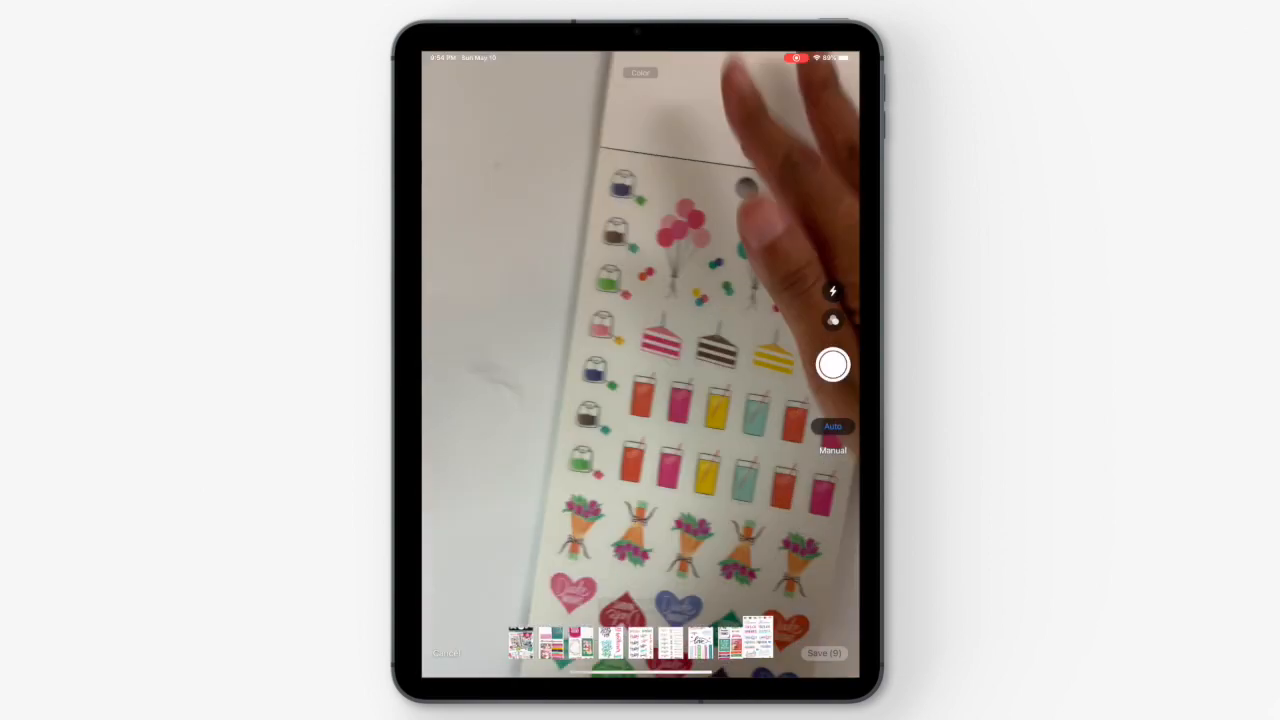
left_click(833, 364)
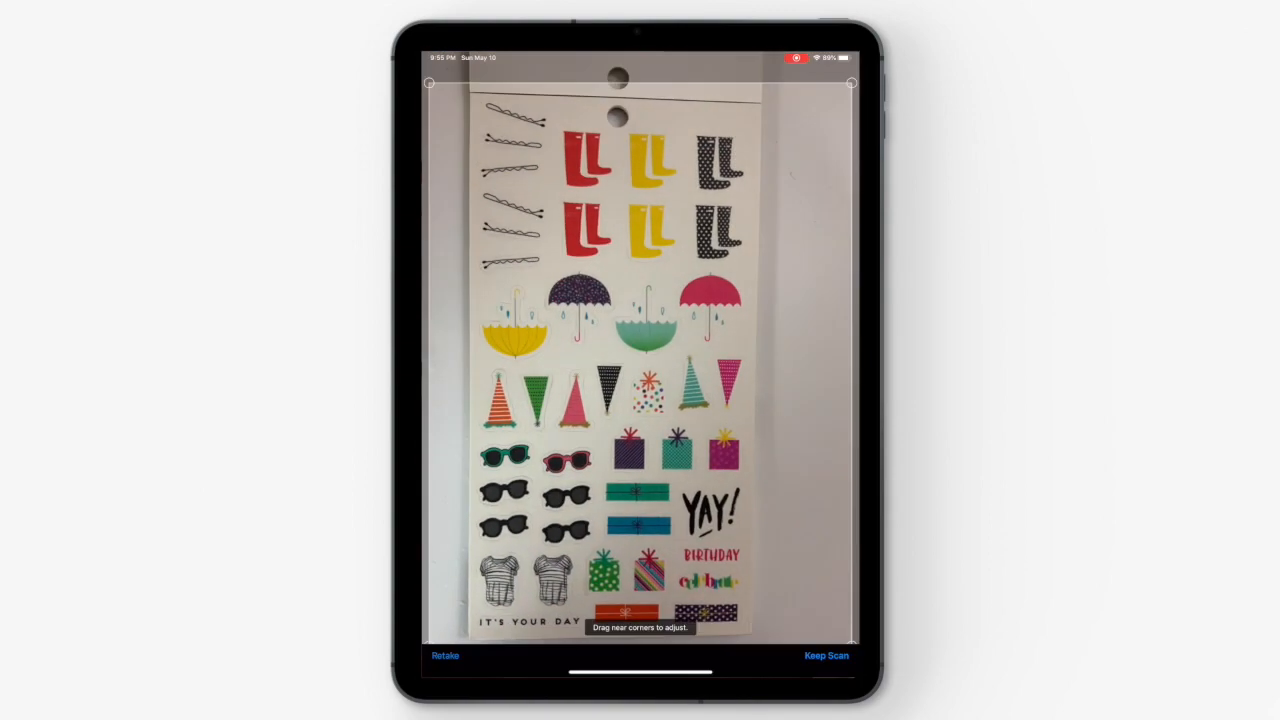
left_click(826, 655)
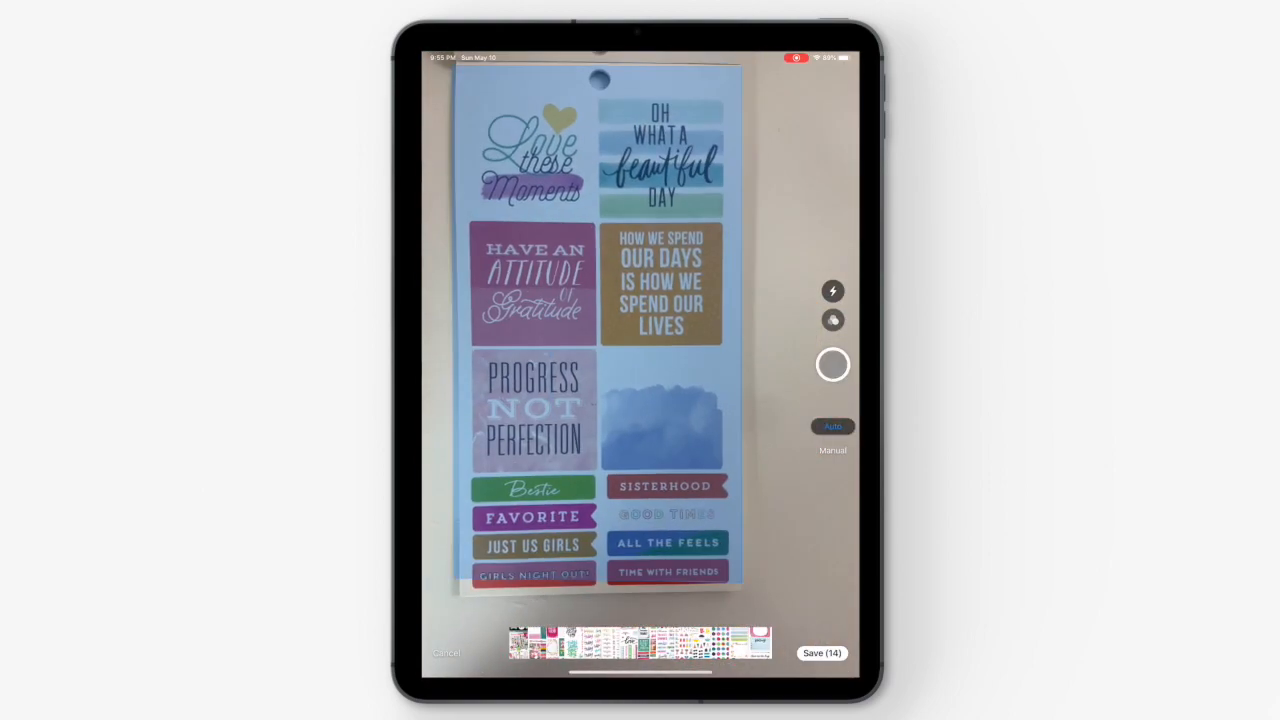
left_click(832, 364)
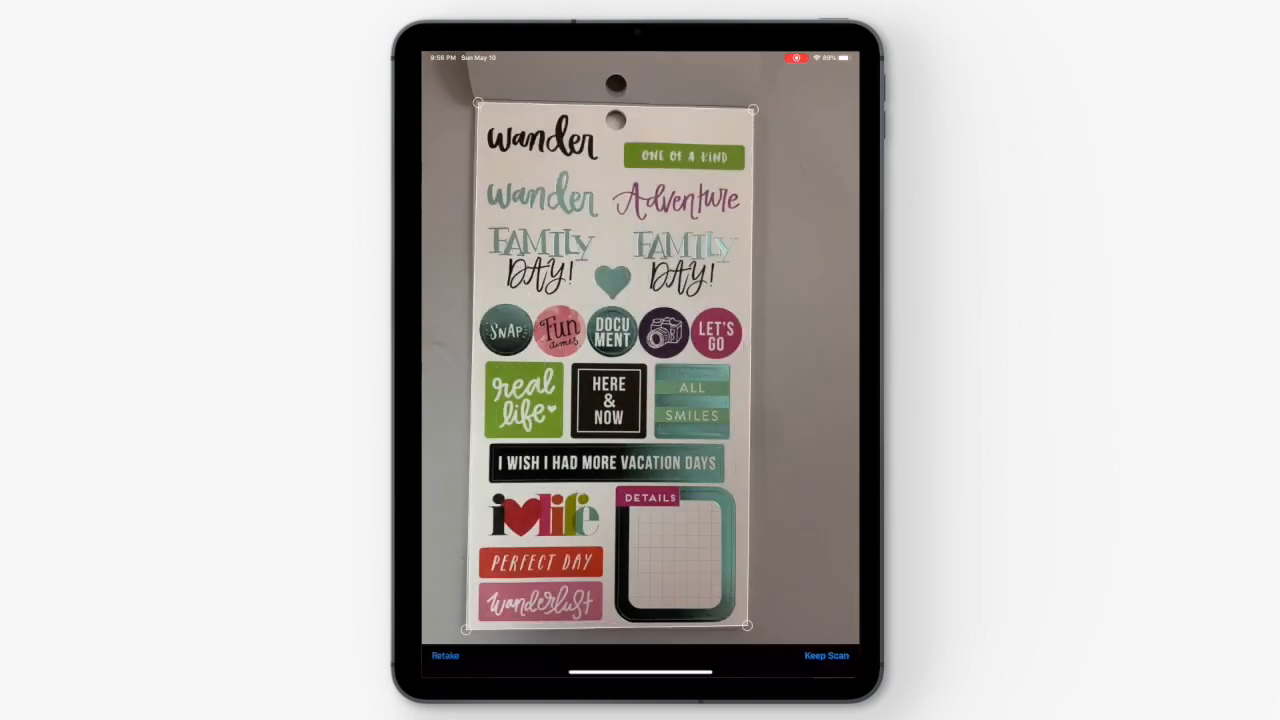
left_click(826, 656)
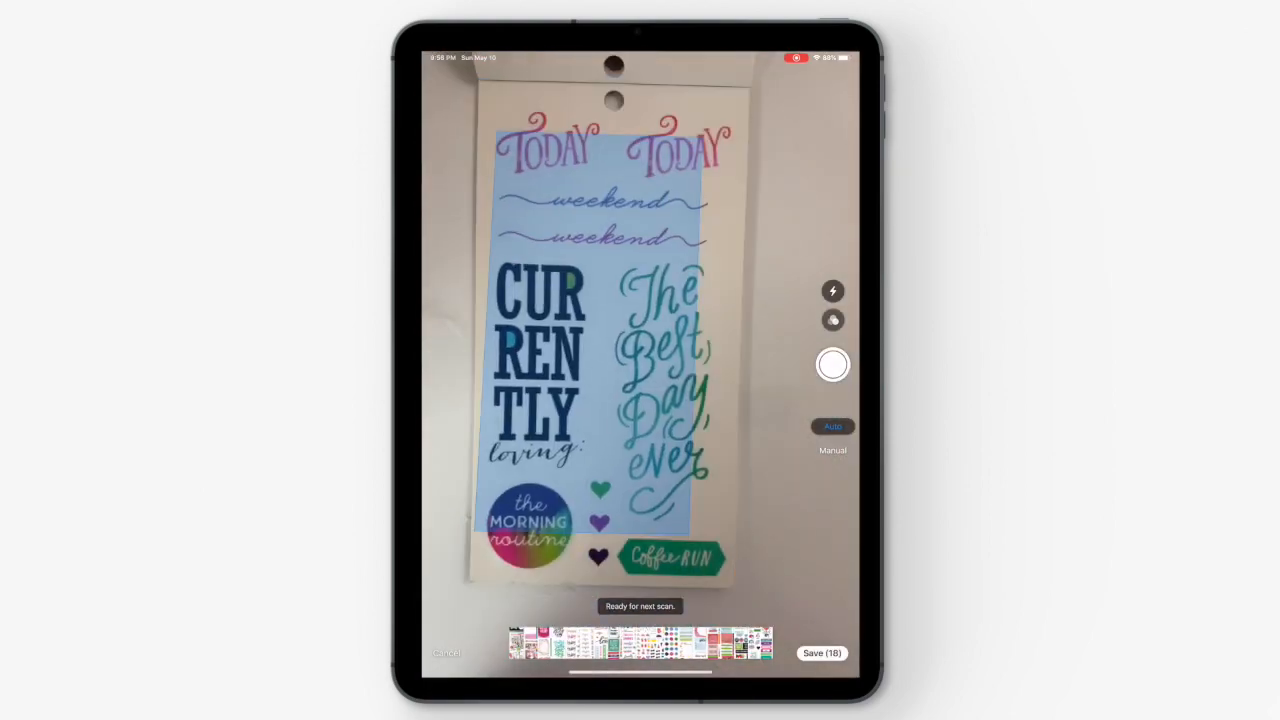
left_click(833, 364)
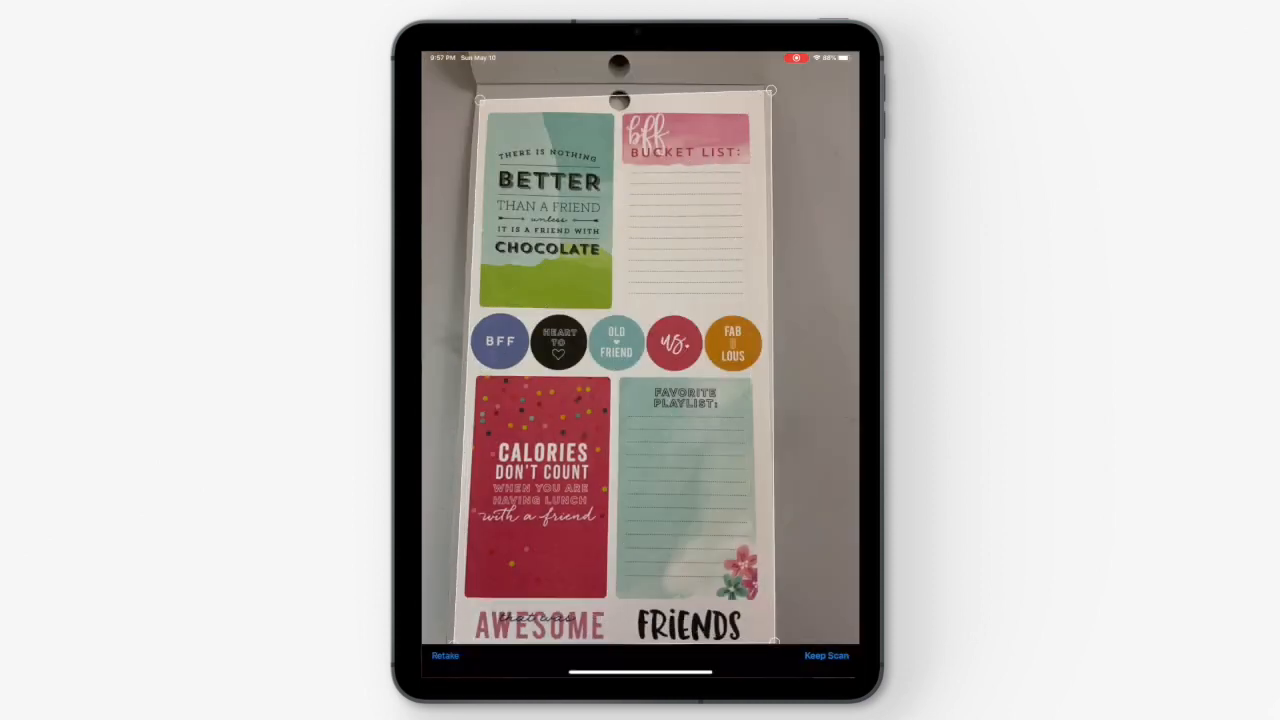
left_click(826, 655)
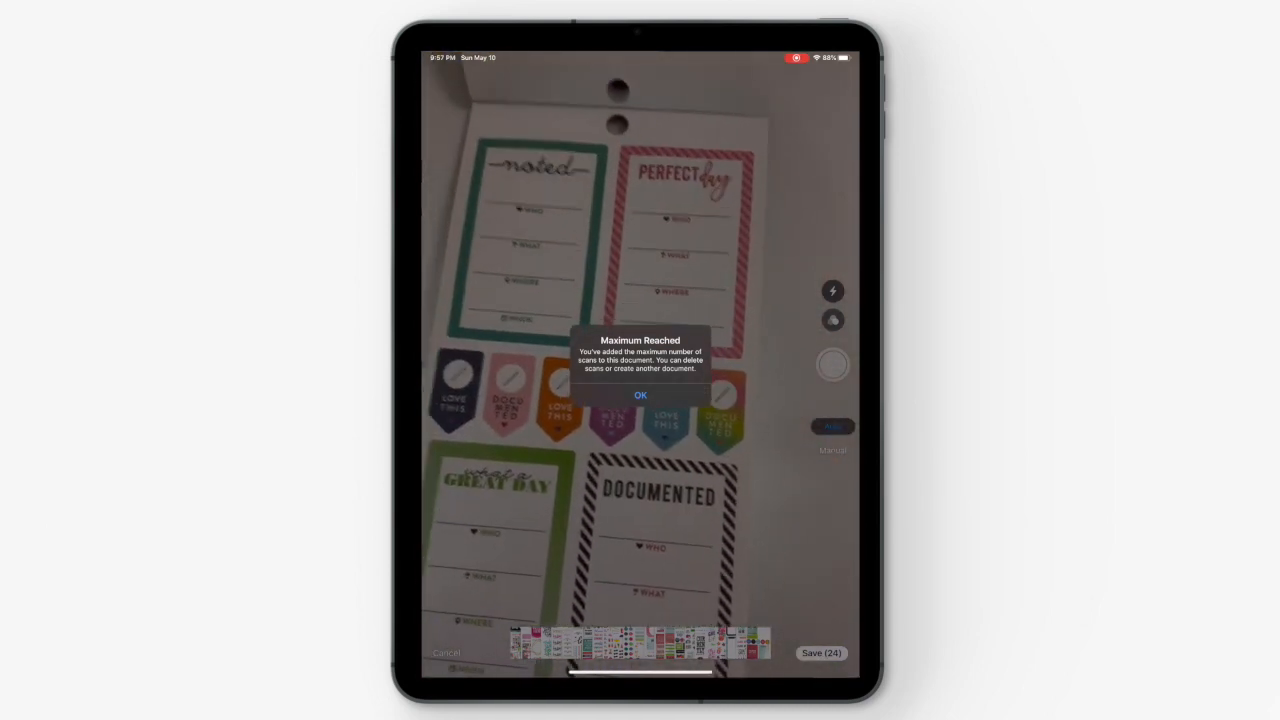
Dismiss the maximum scans warning and reopen the scanner for another sticker sheet
left_click(640, 394)
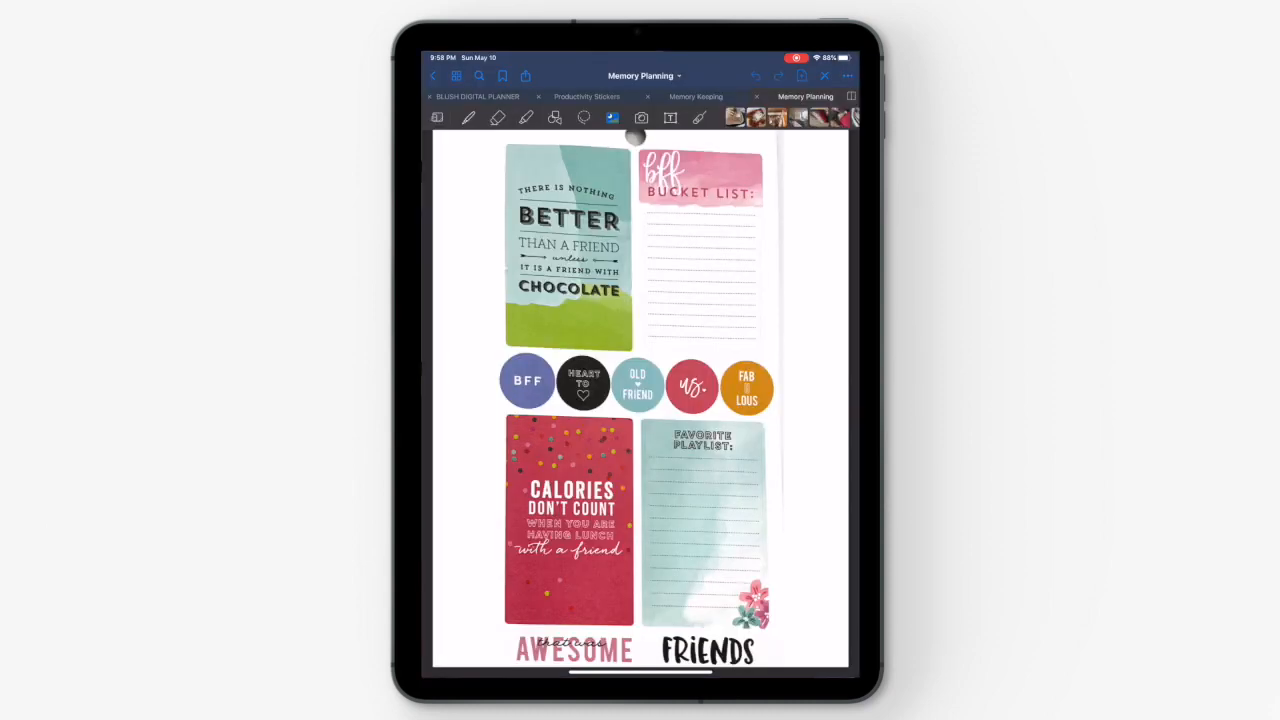
left_click(641, 118)
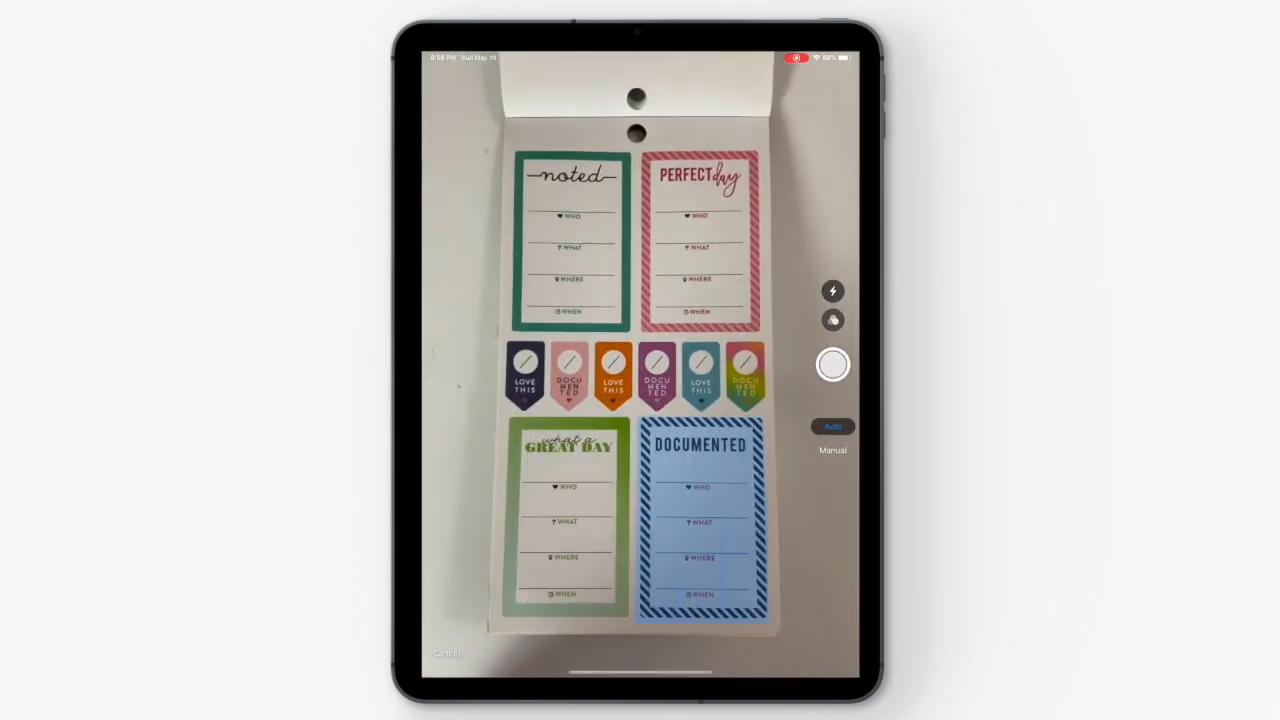
Capture and keep one more sticker sheet, then save the scans as notebook 472
left_click(833, 364)
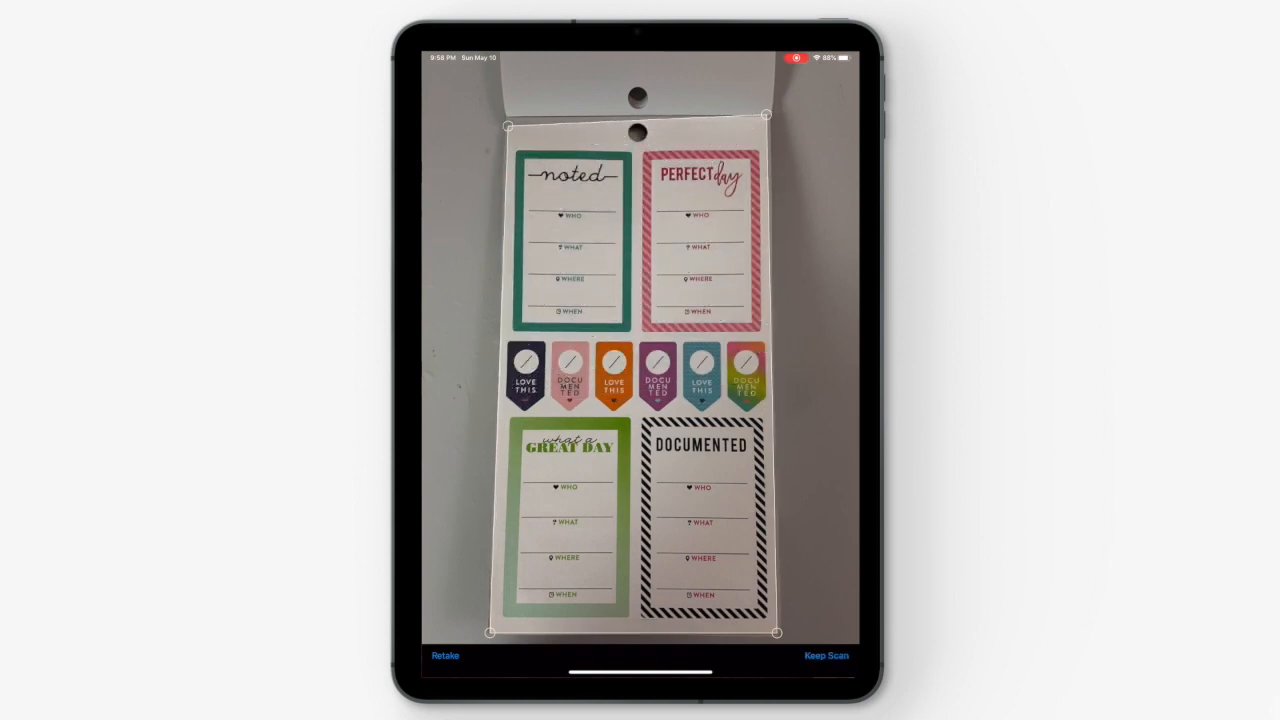
left_click(826, 656)
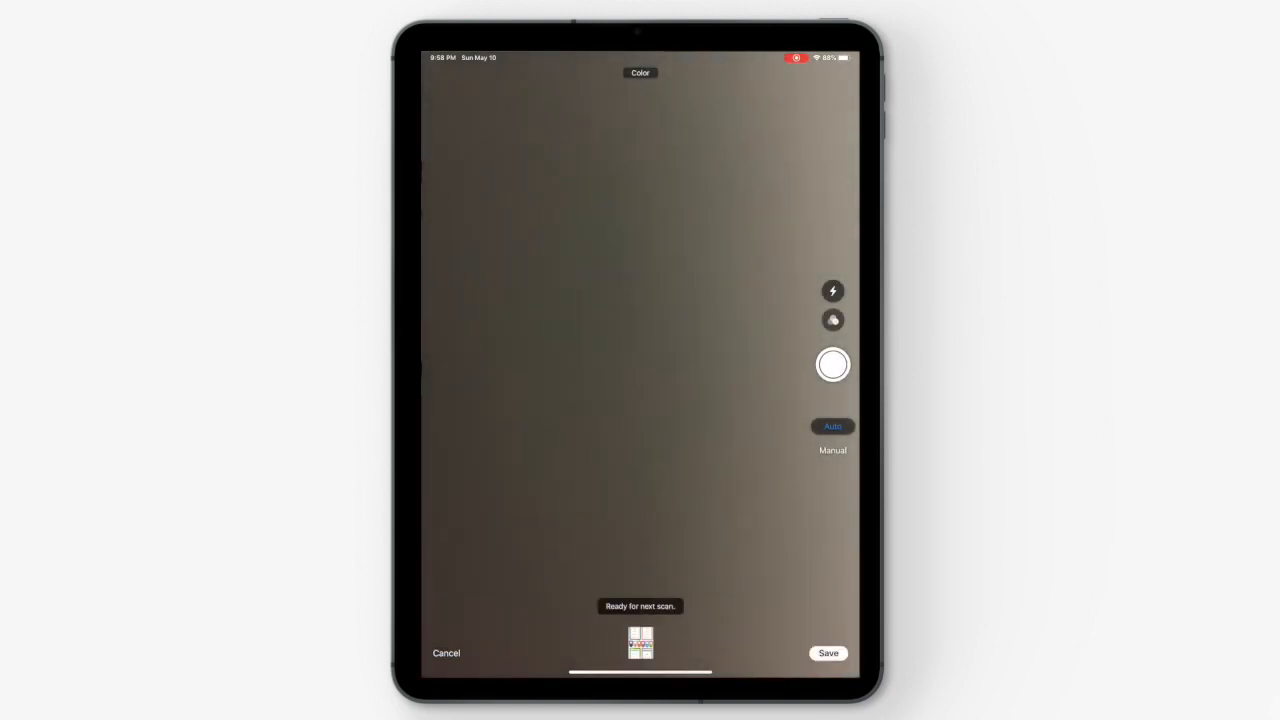
left_click(828, 653)
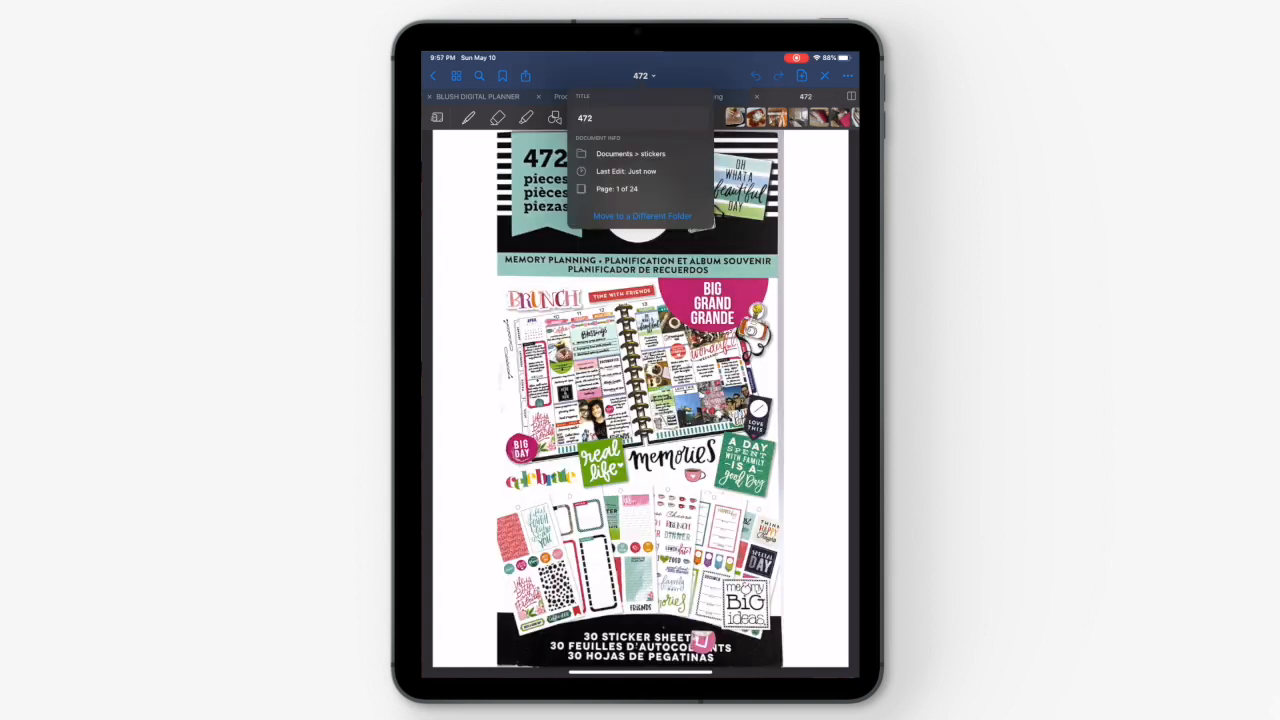
Change the 472 notebook title to 'Memory Planning' and confirm
left_click(585, 118)
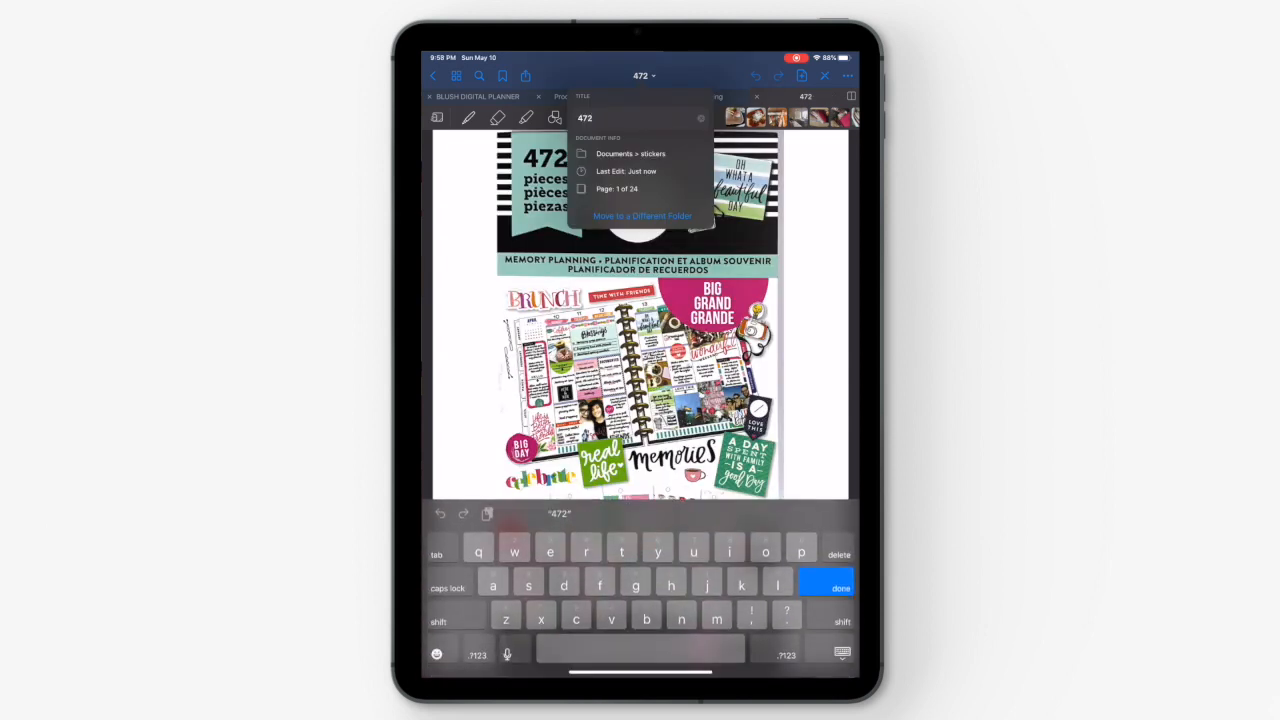
type("Memory P")
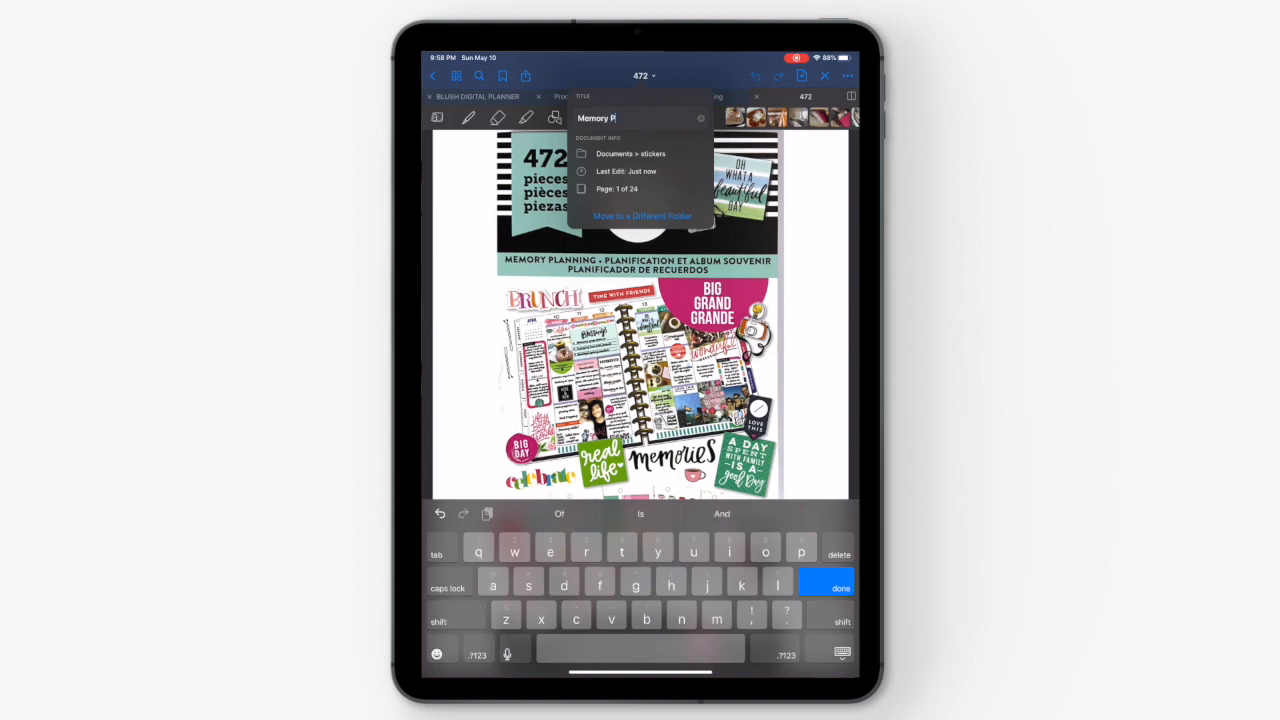
type("anni")
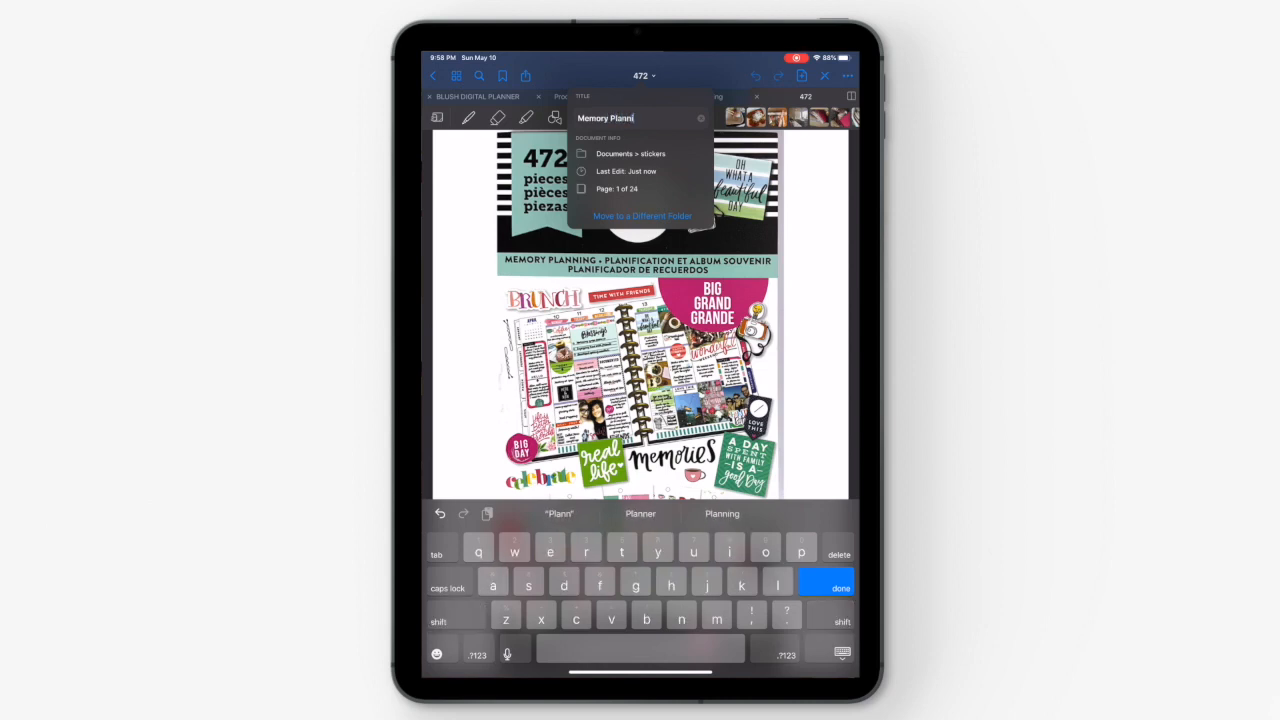
left_click(826, 587)
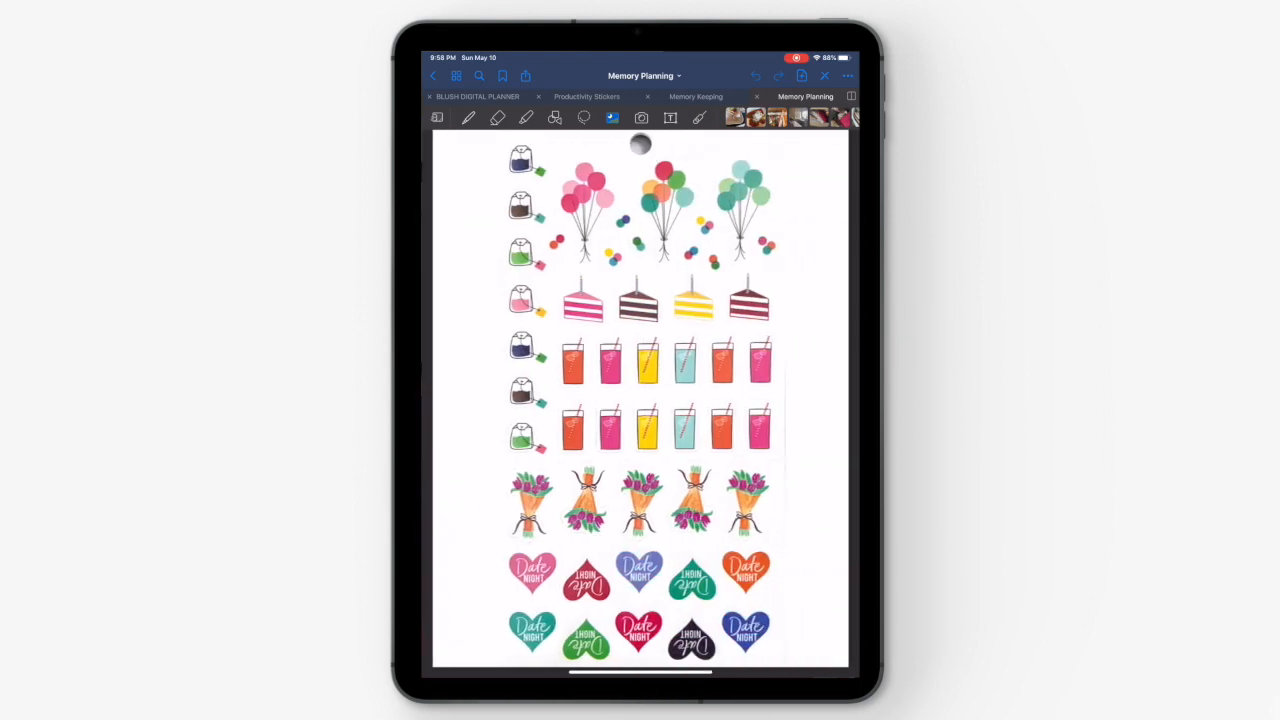
Scroll through the Memory Planning pages toward the wander and Family Day stickers
scroll("down", 3)
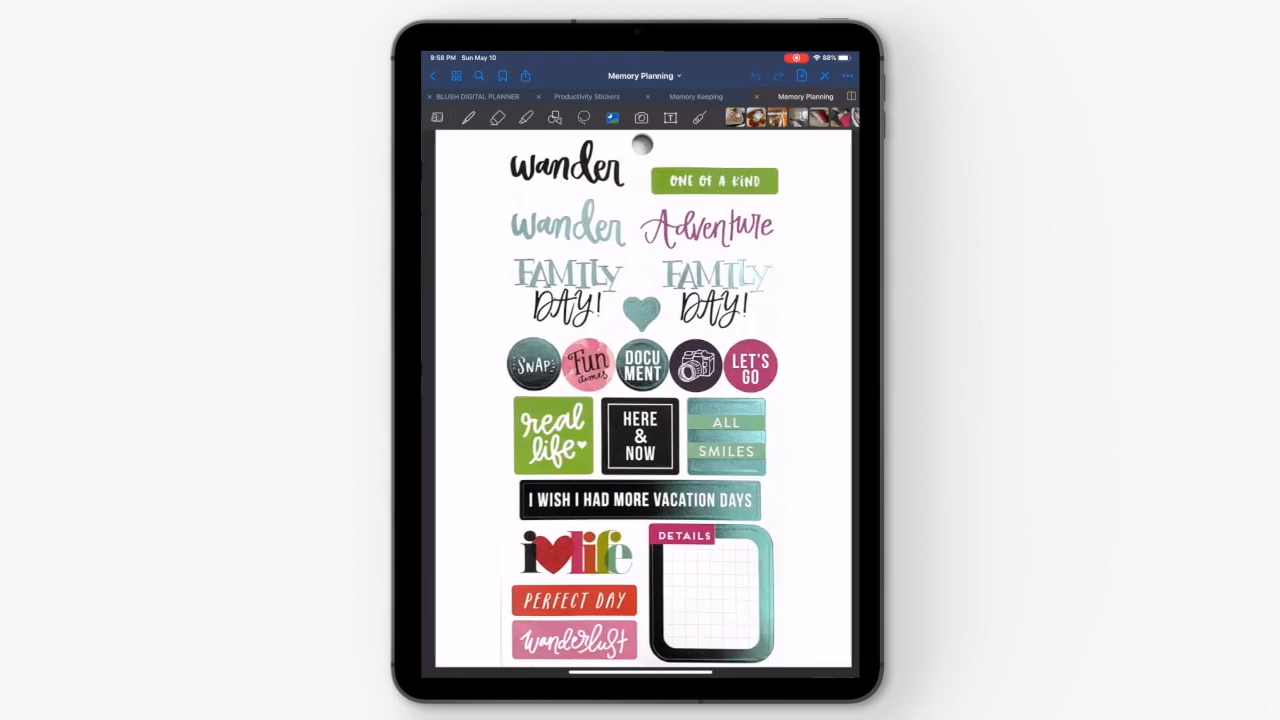
scroll("left", 3)
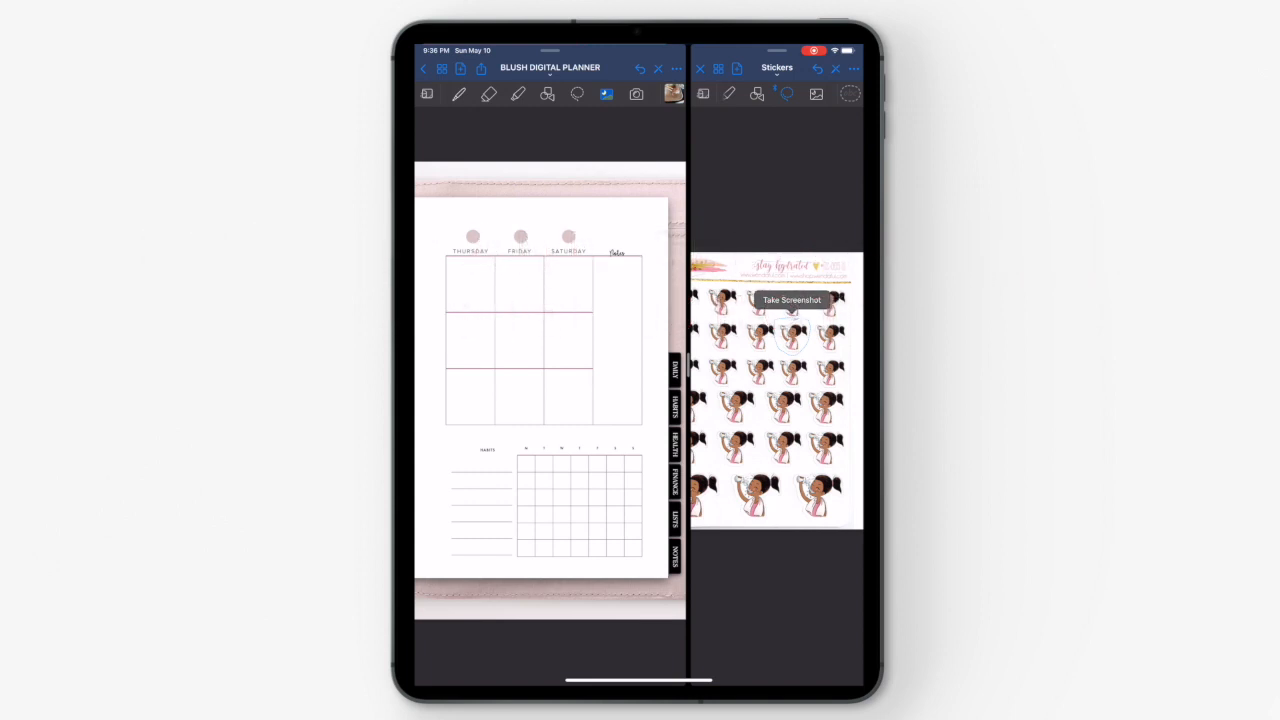
Take a screenshot of the lassoed water-drinking girl sticker from the Stickers notebook
left_click(790, 300)
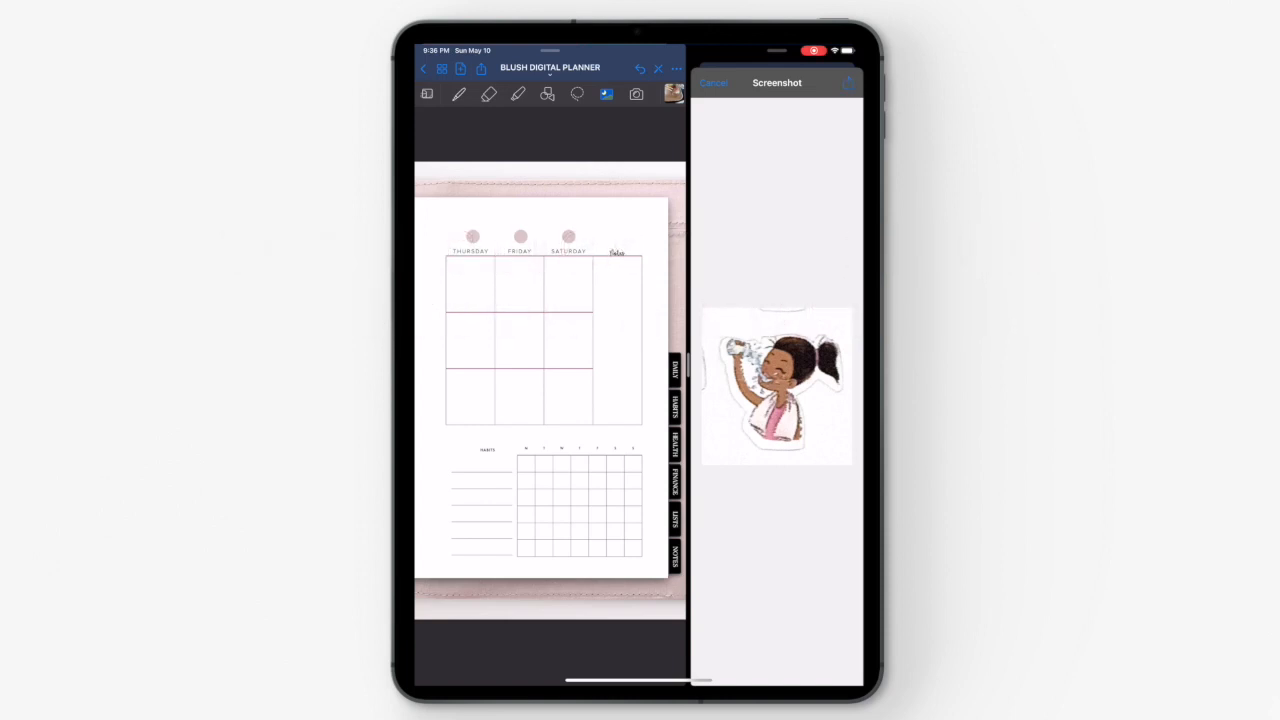
Copy the girl sticker screenshot from the share menu
left_click(846, 82)
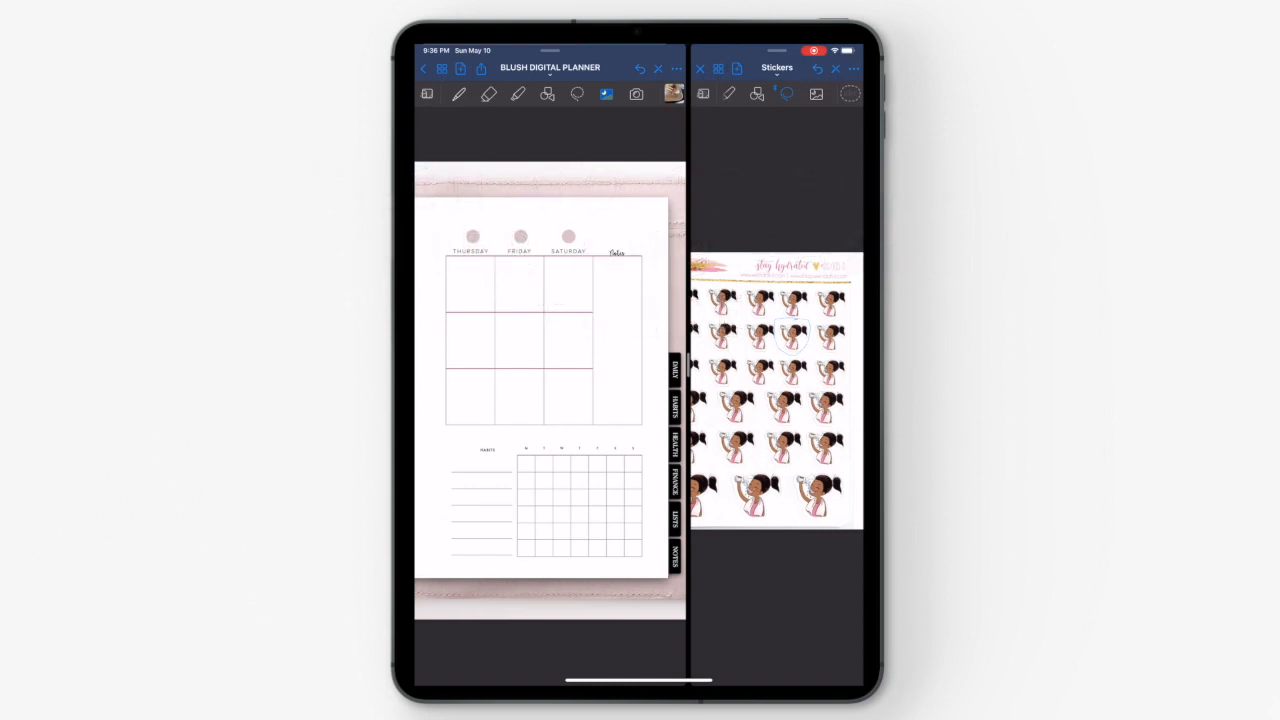
Paste the copied water-drinking girl sticker onto the Blush Digital Planner weekly page
left_click(550, 390)
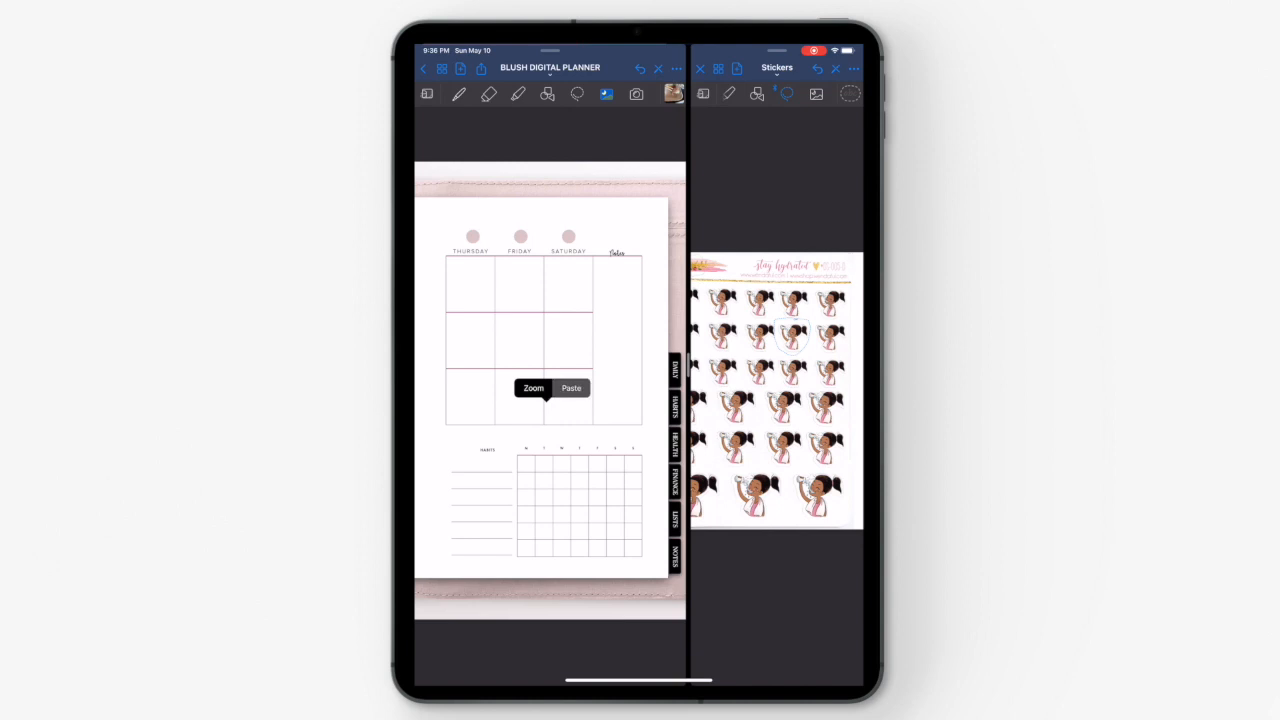
left_click(571, 388)
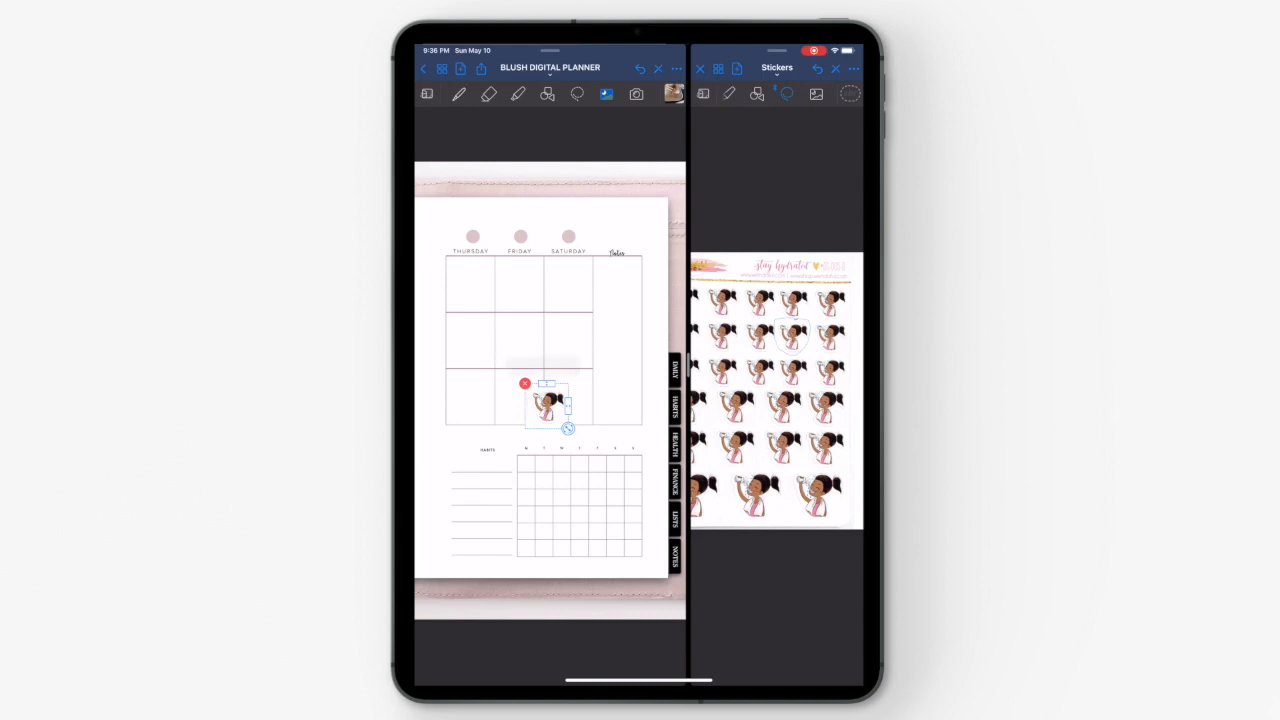
Fit the girl sticker into Saturday's bottom box, then screenshot the WORK YOUR BUTT OFF sticker
left_click(549, 400)
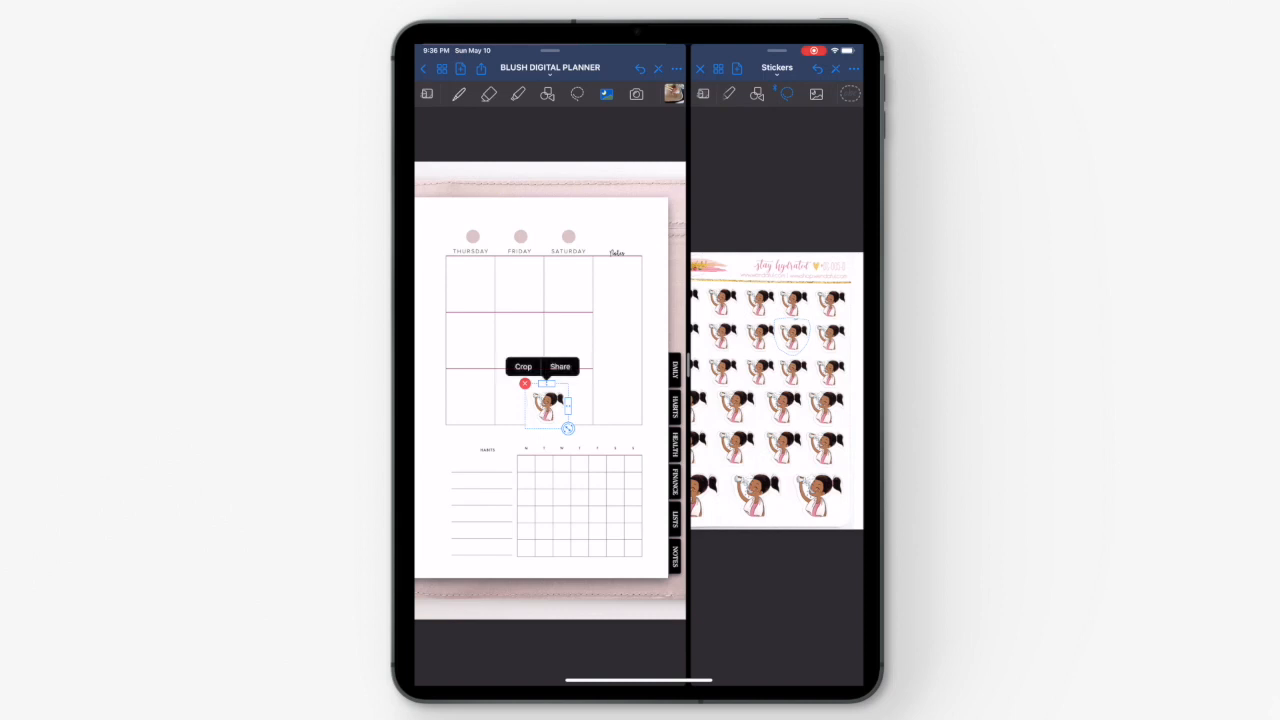
left_click(523, 366)
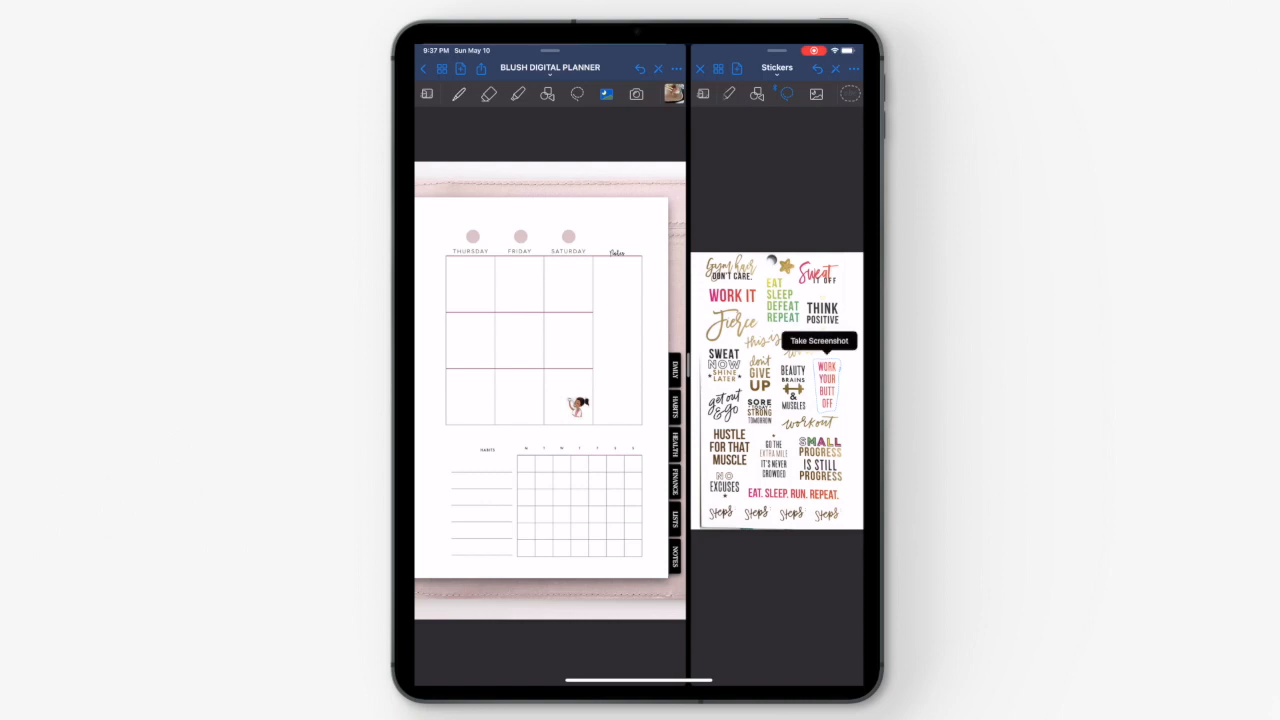
left_click(818, 340)
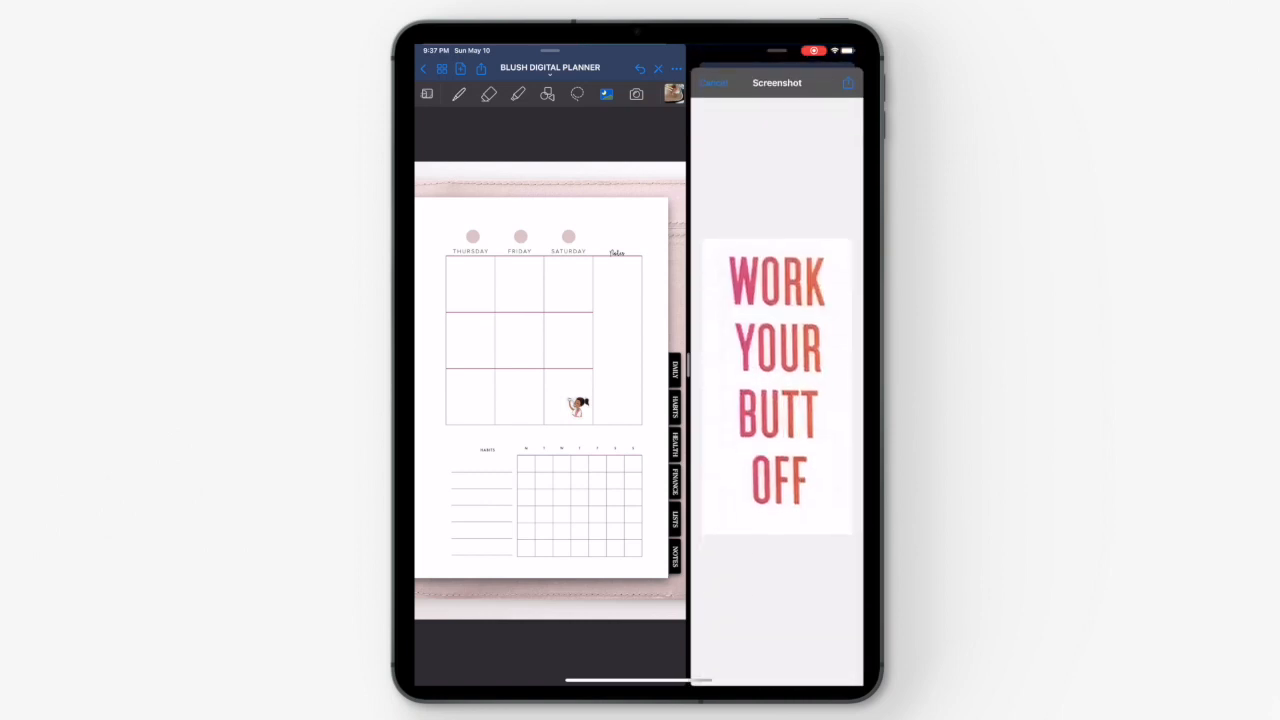